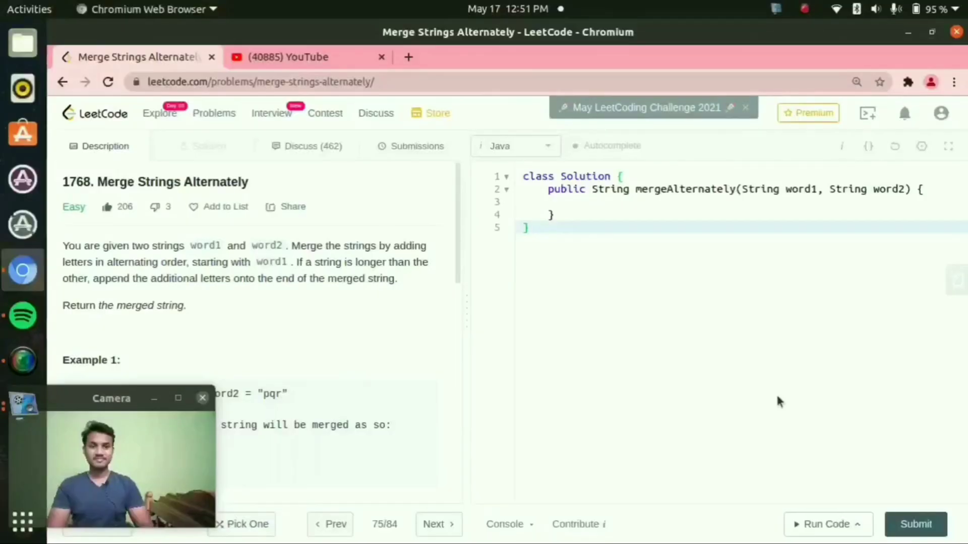
Declare StringBuilder sb = new StringBuilder() in the method body
key("F11")
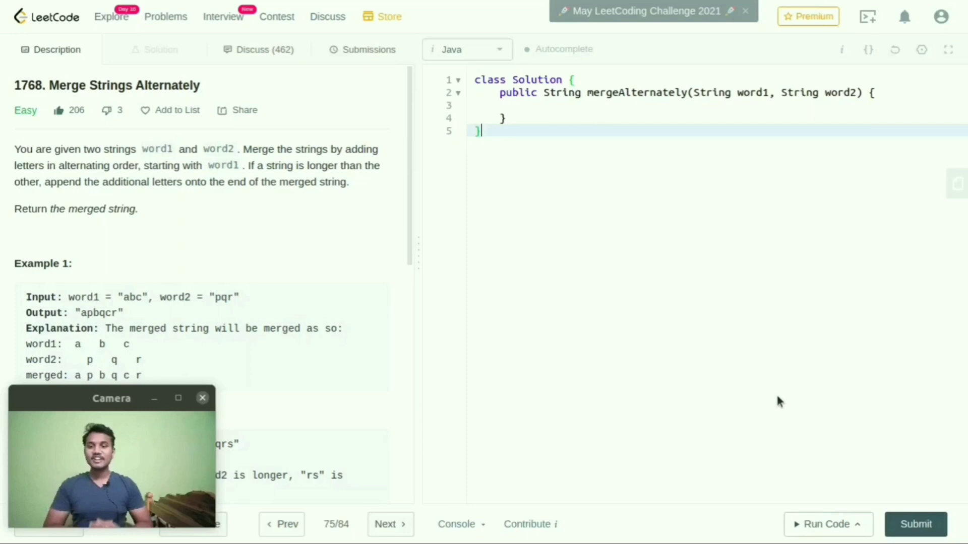
mouse_move(149, 215)
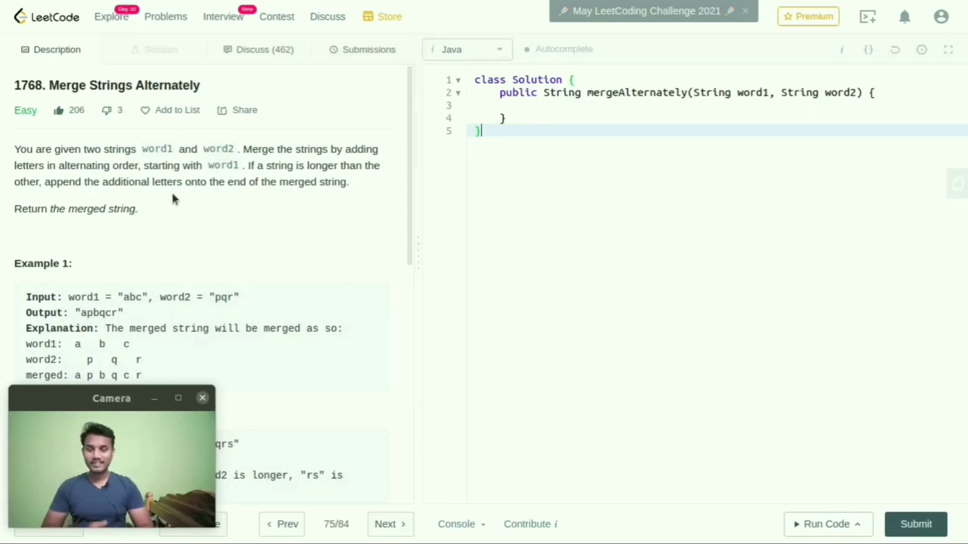
mouse_move(209, 210)
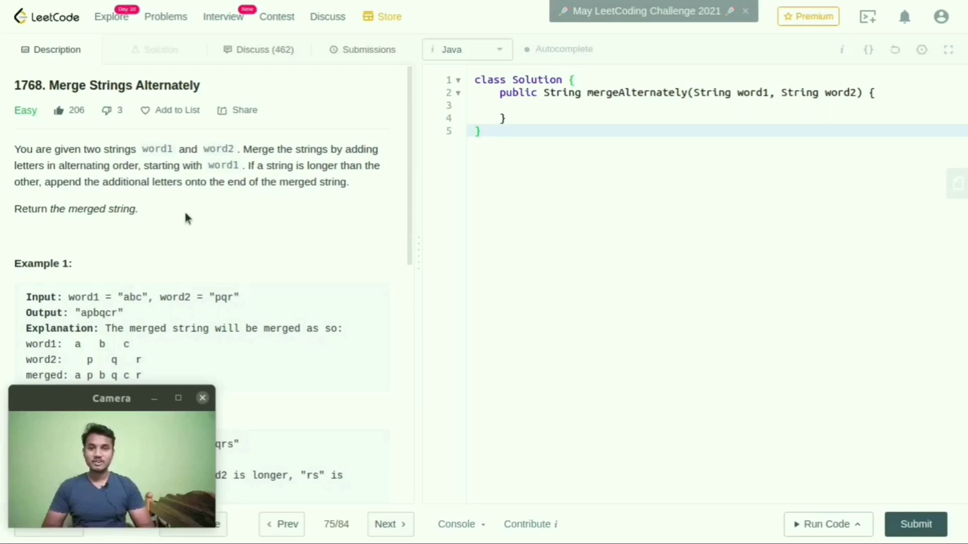
scroll("down", 3)
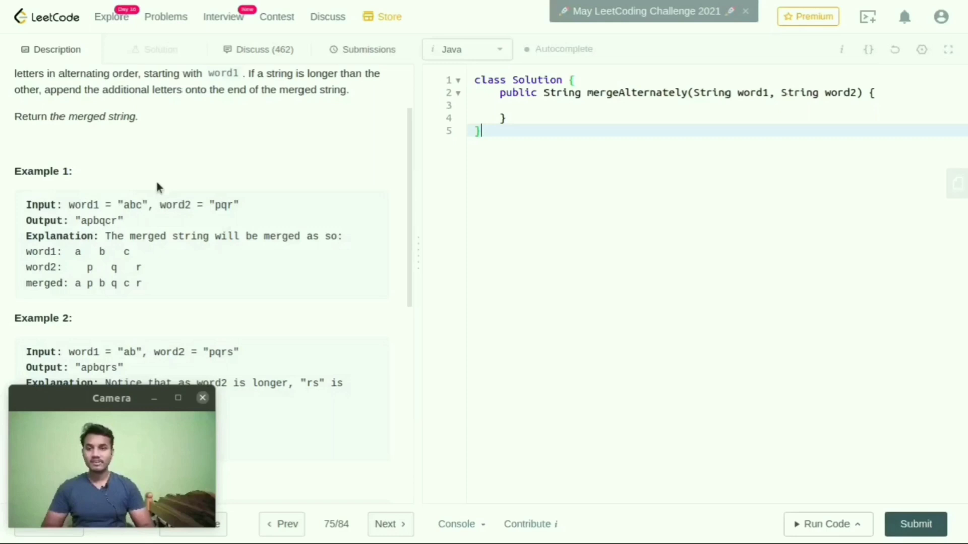
scroll("up", 3)
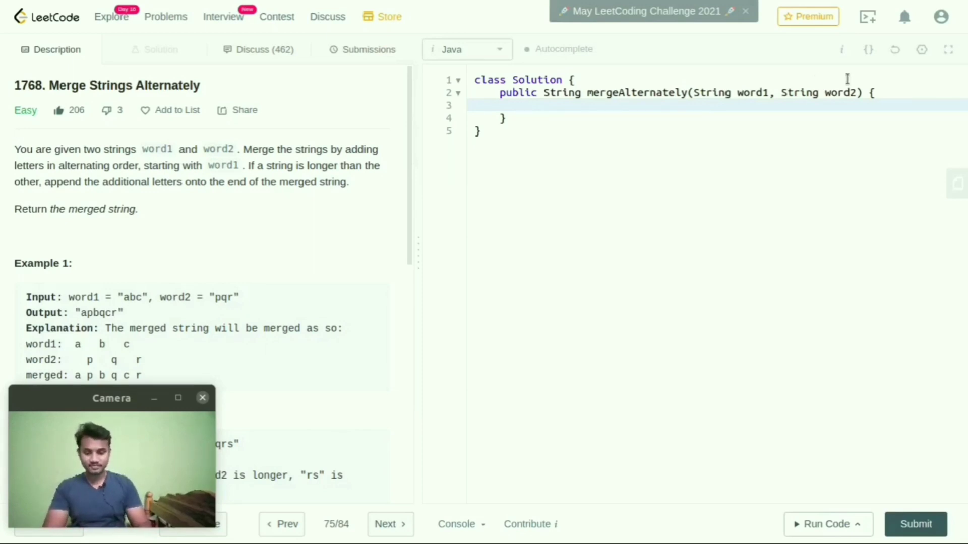
type("String")
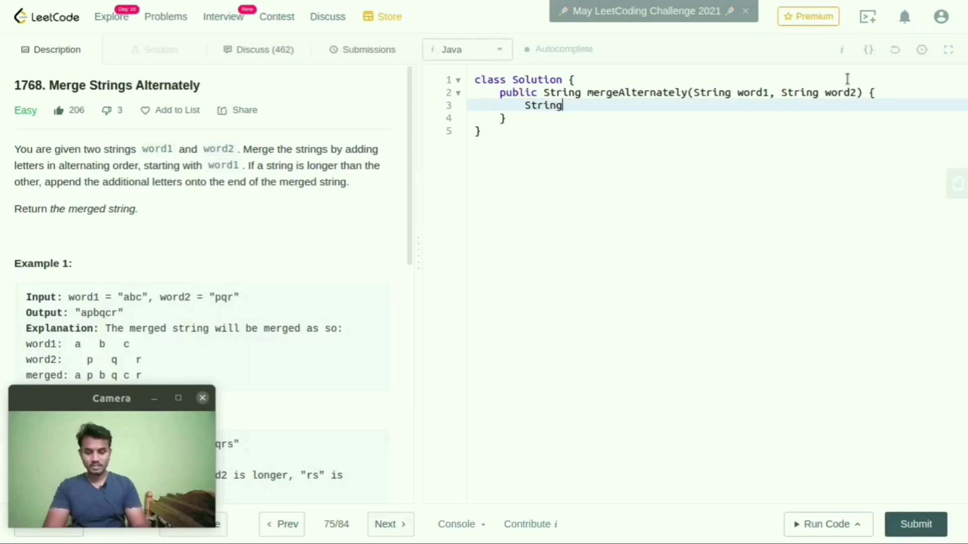
type("Builder")
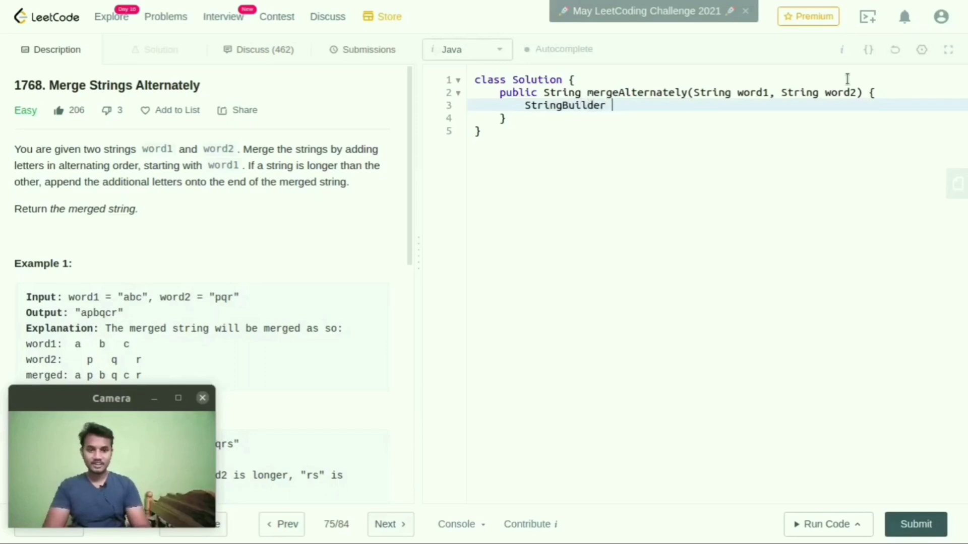
type("sb = new")
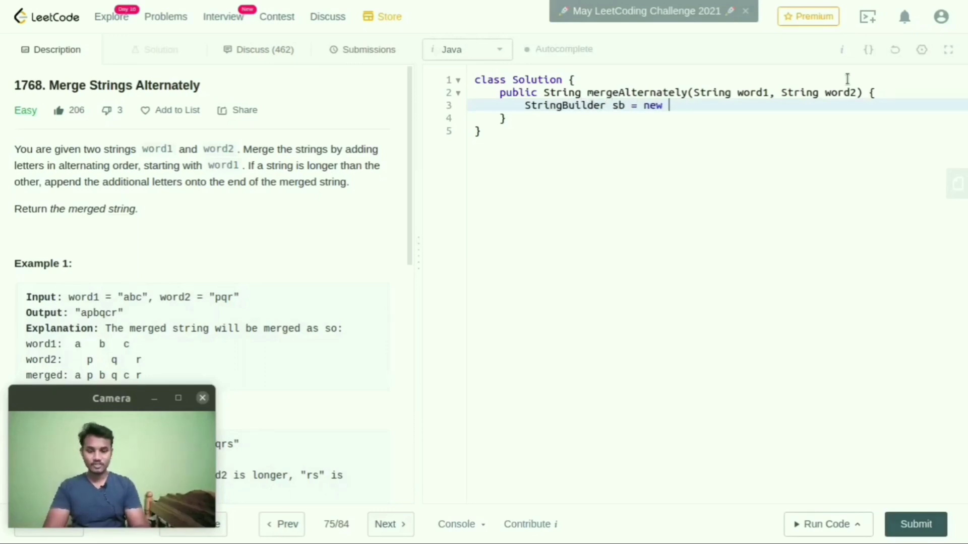
type("StrinBu")
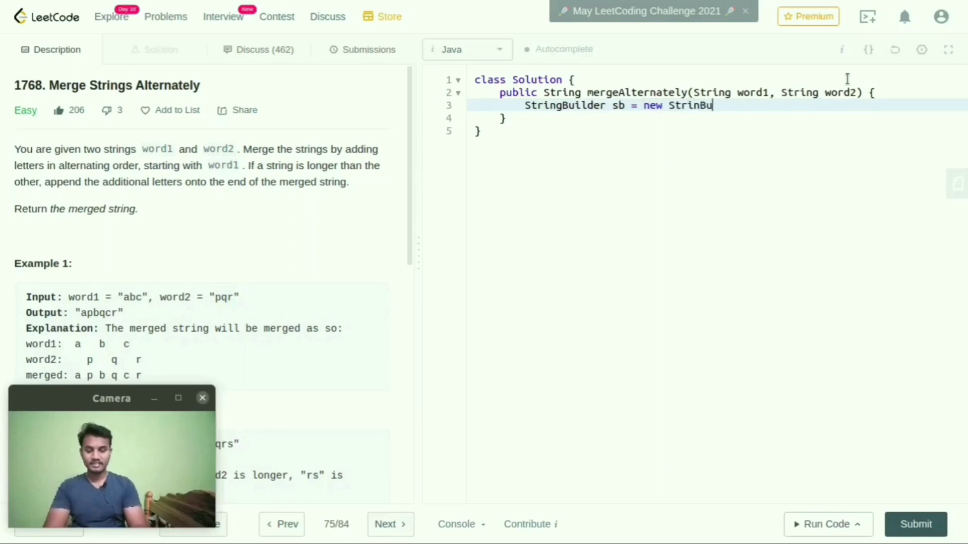
type("ilder()")
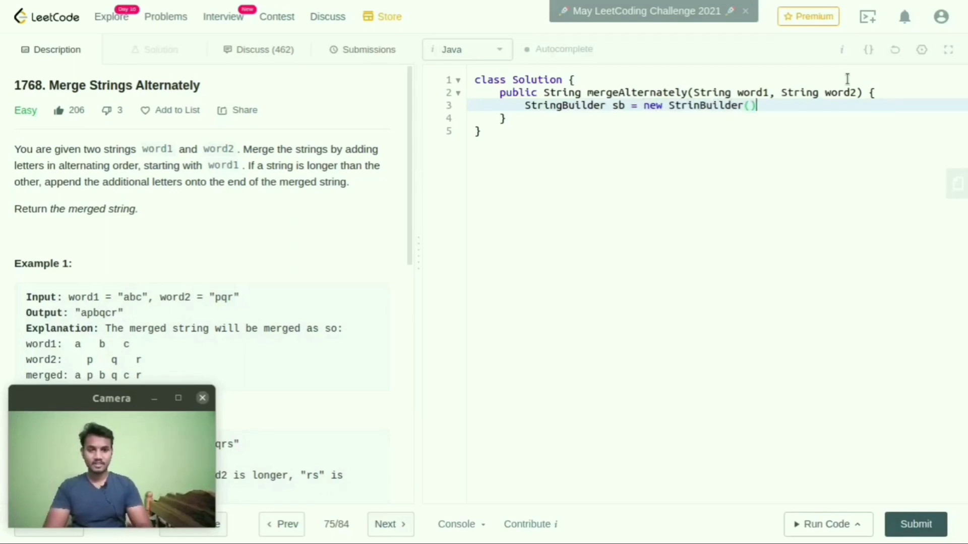
key("Enter")
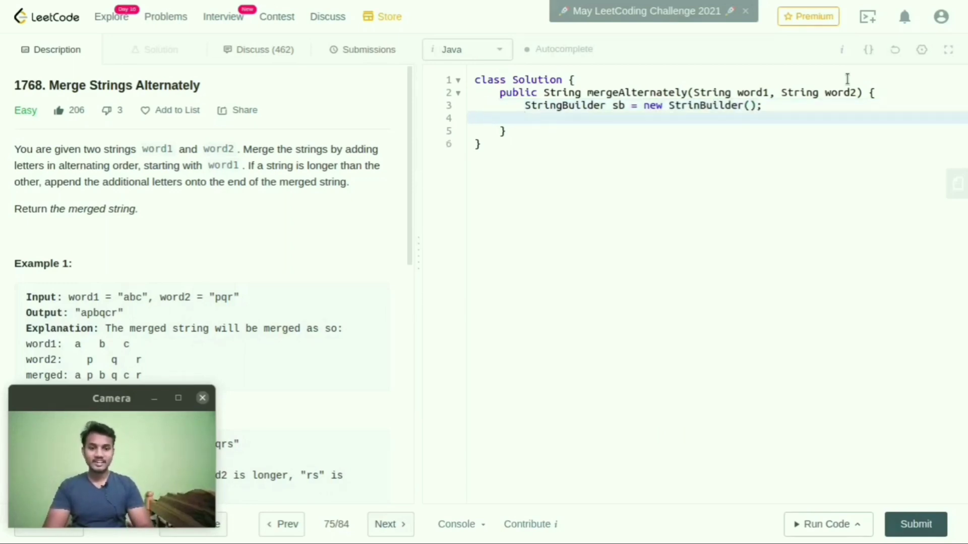
Declare int i = 0, j = 0 and int m, n from word1.length() and word2.length()
type("int i")
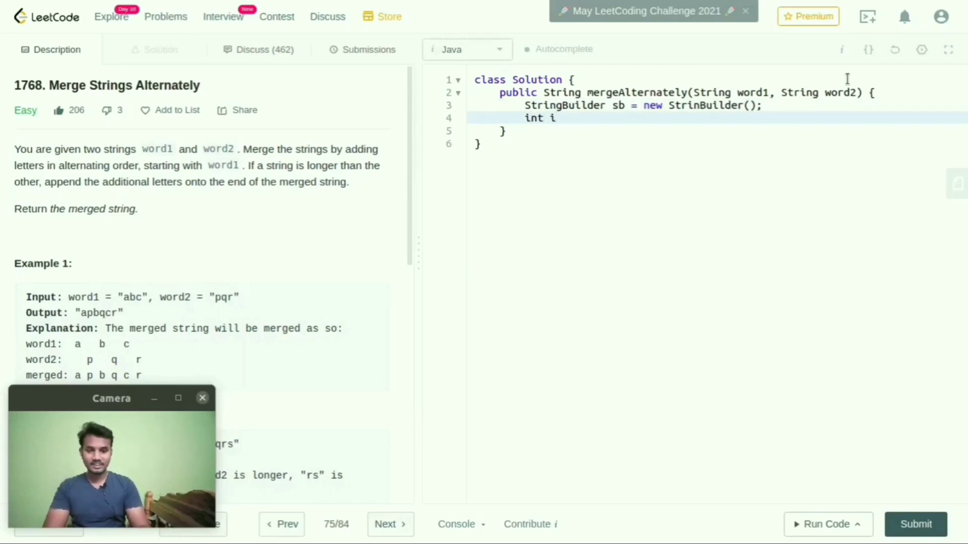
type("= 0 ,")
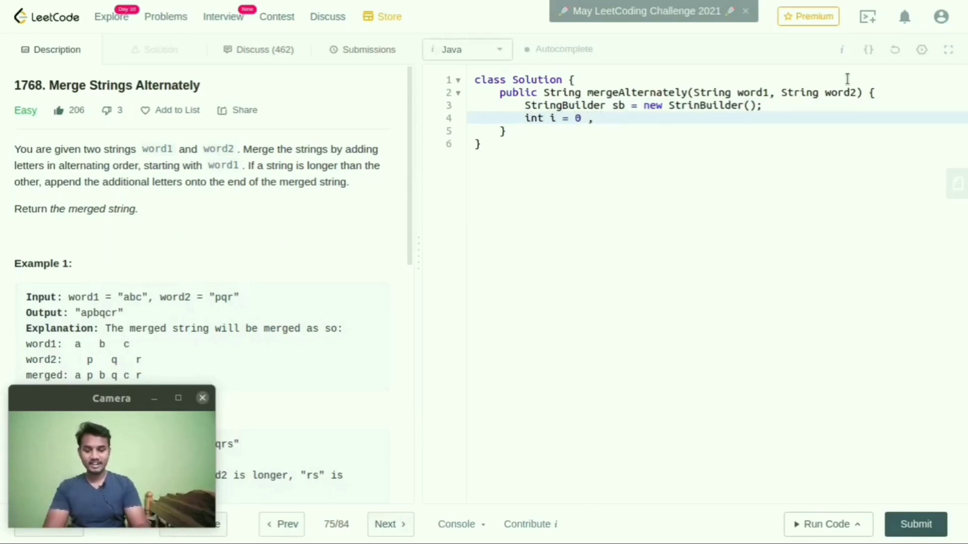
type("j = 0;")
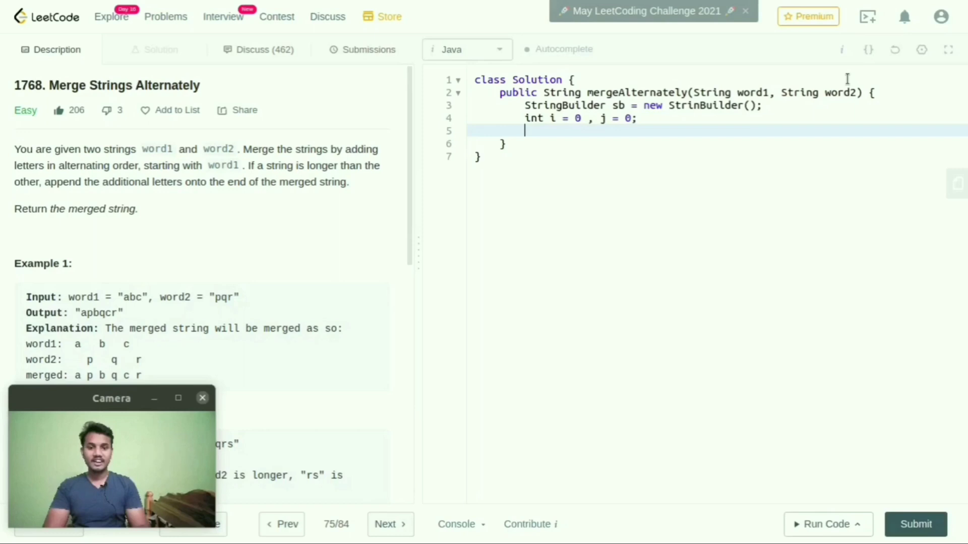
type("int")
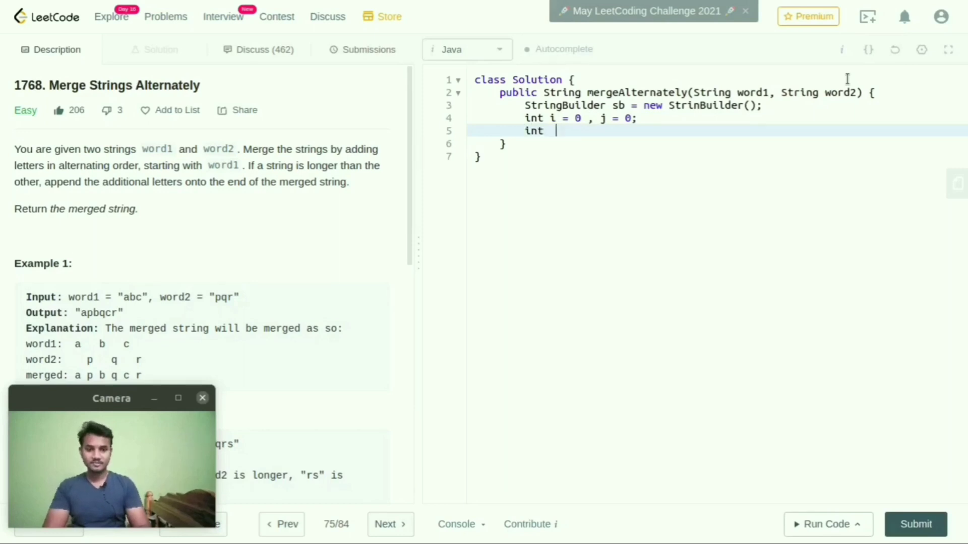
type("m =")
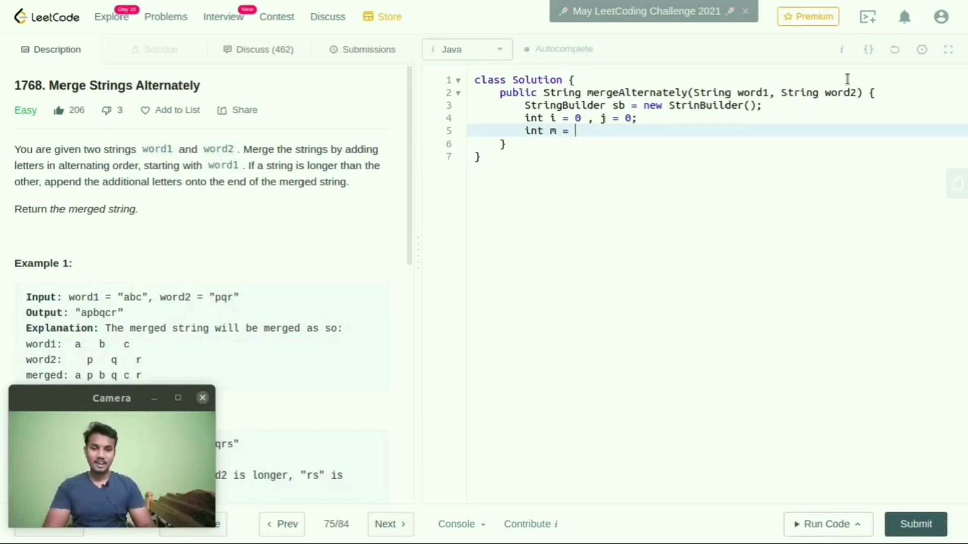
type("word1")
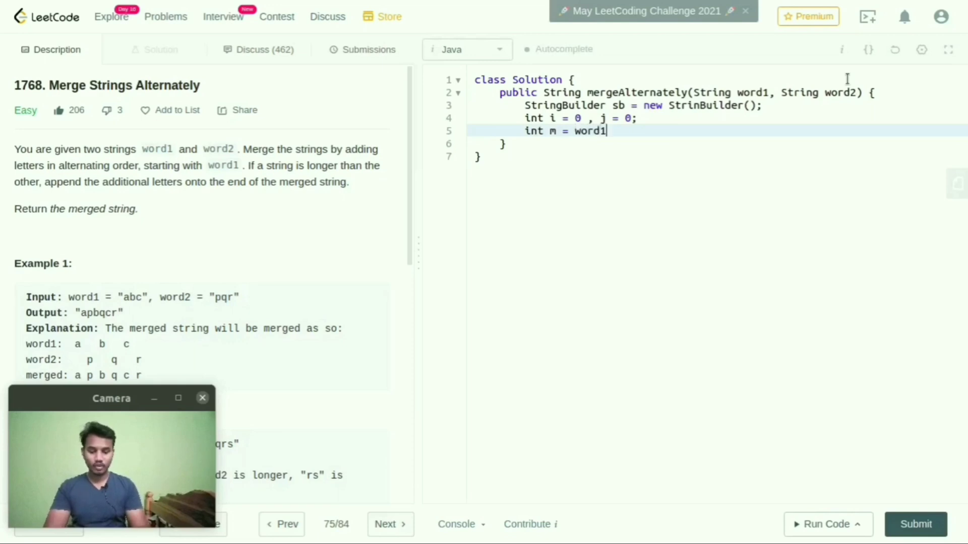
type(".length();")
type("int")
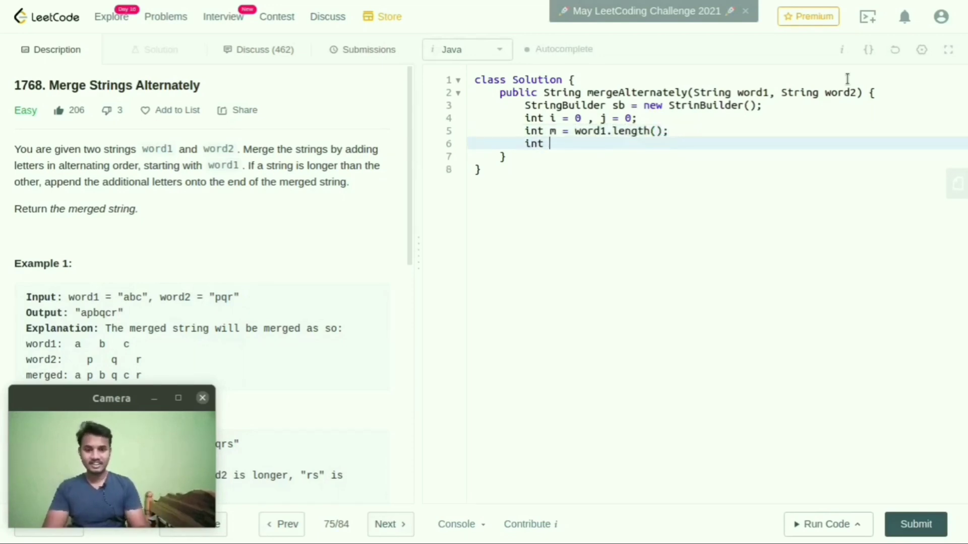
type("n =")
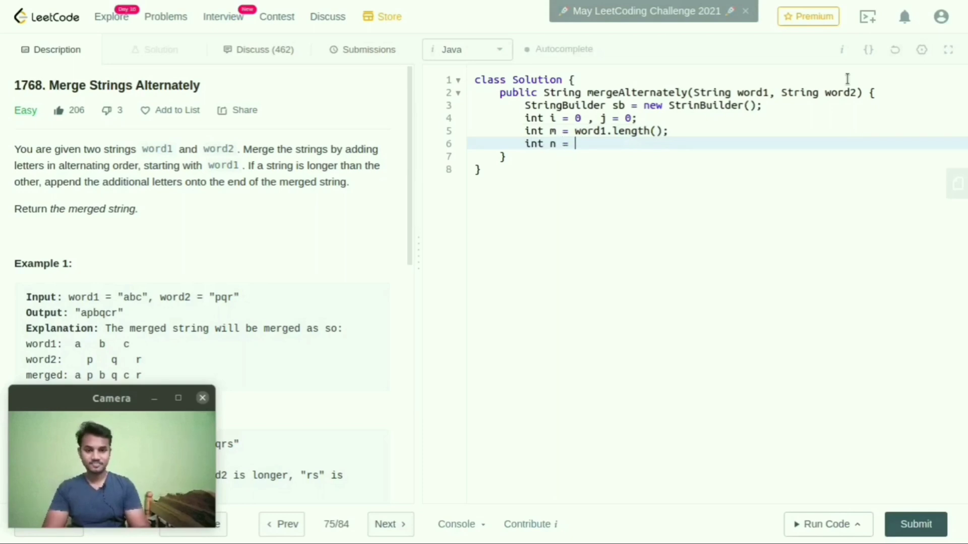
type("word")
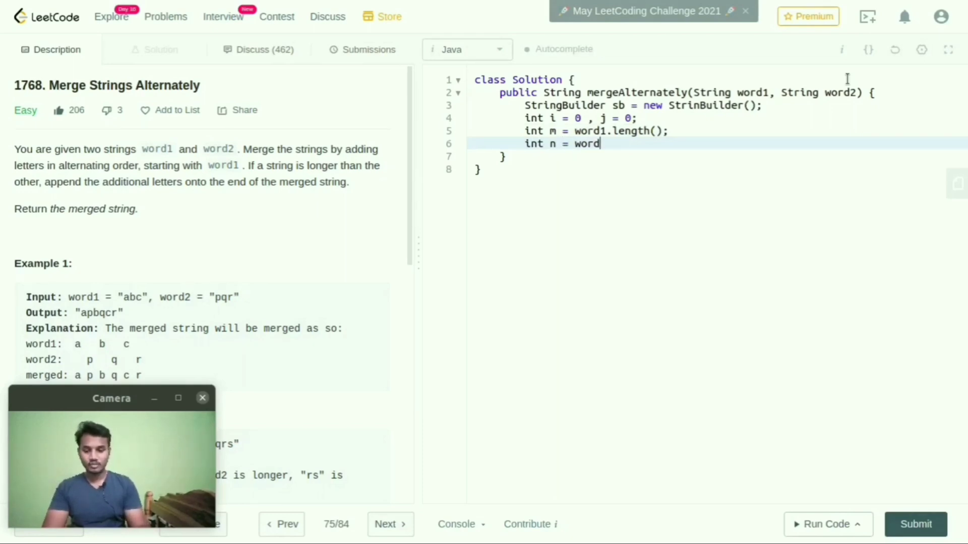
type("2.lenth")
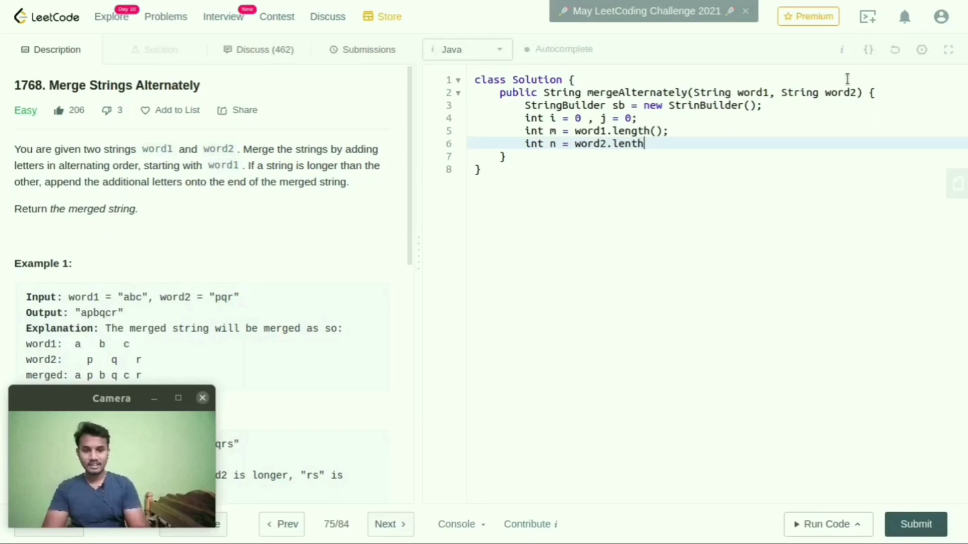
type("h()")
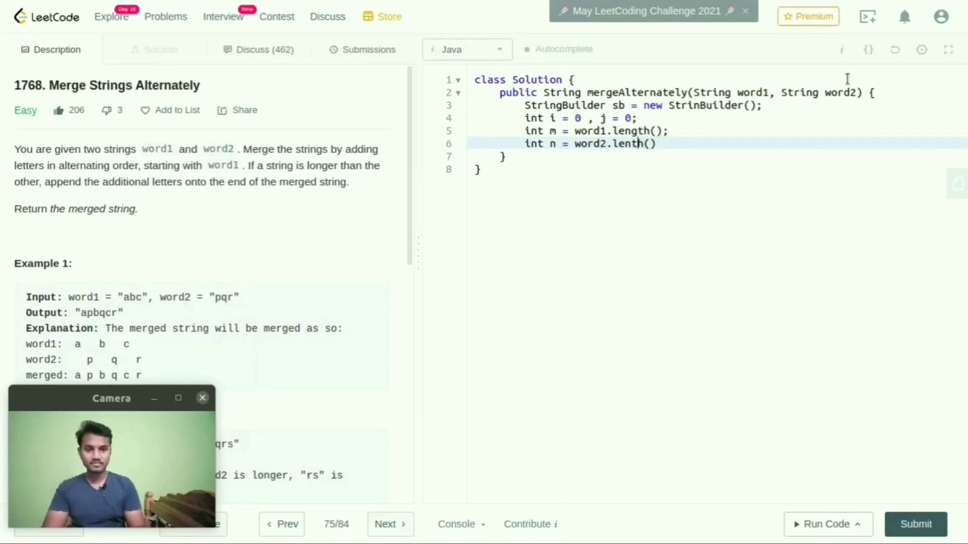
type("h();")
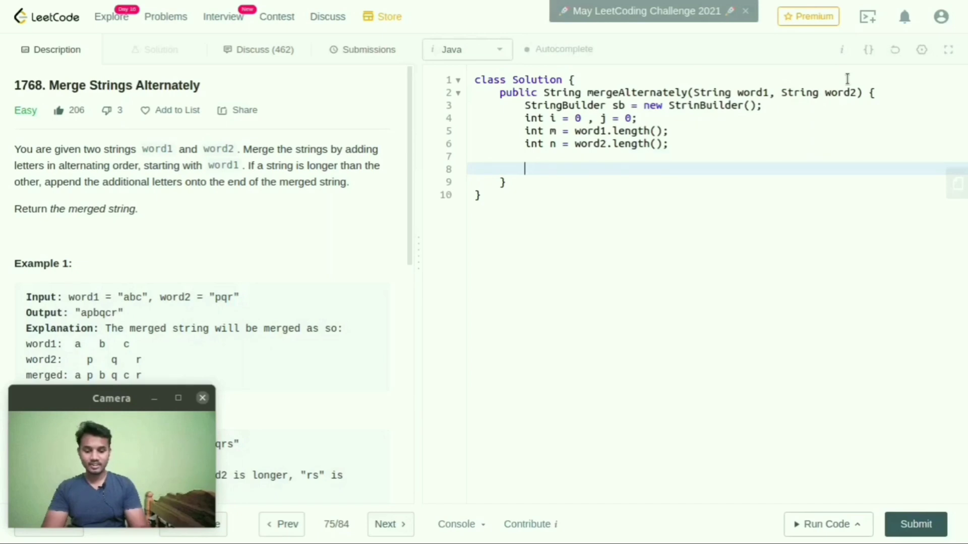
Write the while loop header and if (i < m) sb.append(word1.charAt(i++))
type("while(i<")
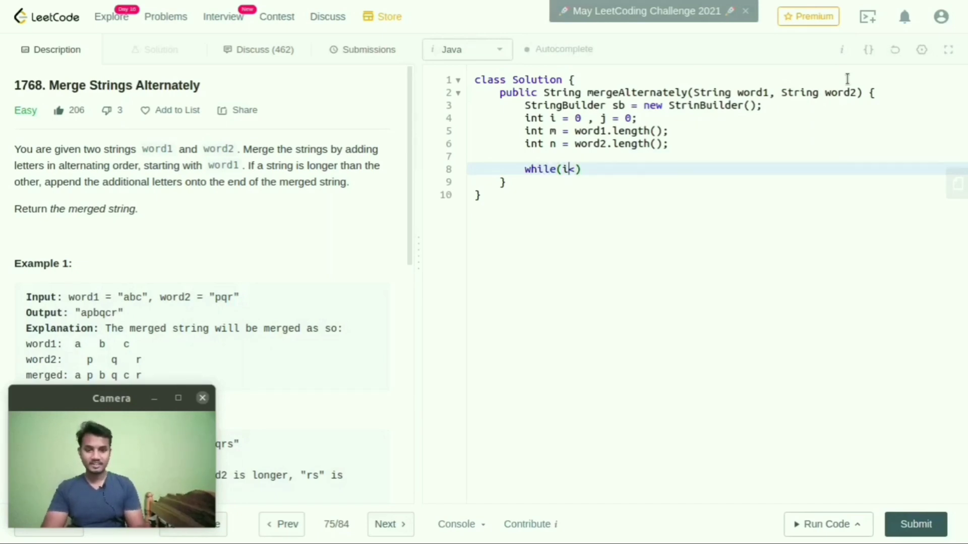
type("< m || j <")
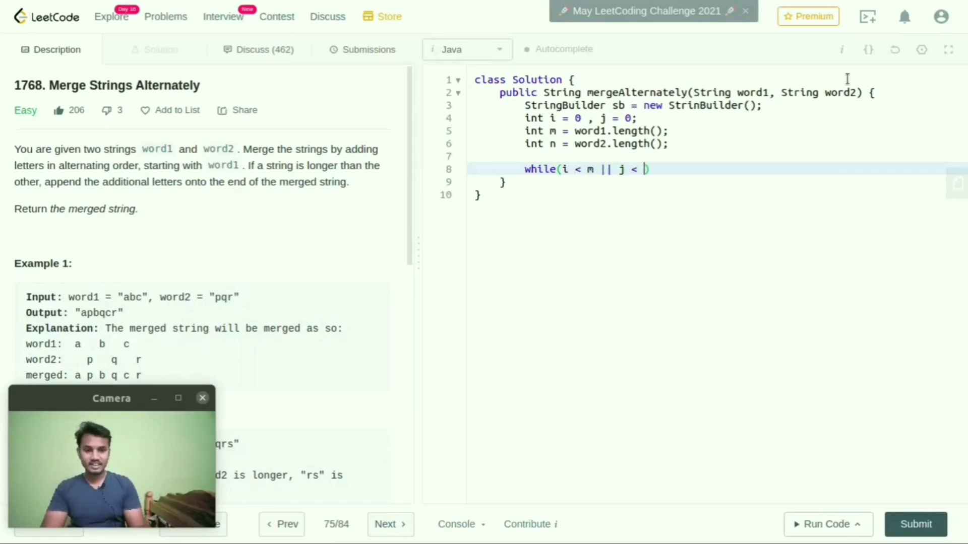
type("n){")
type("if")
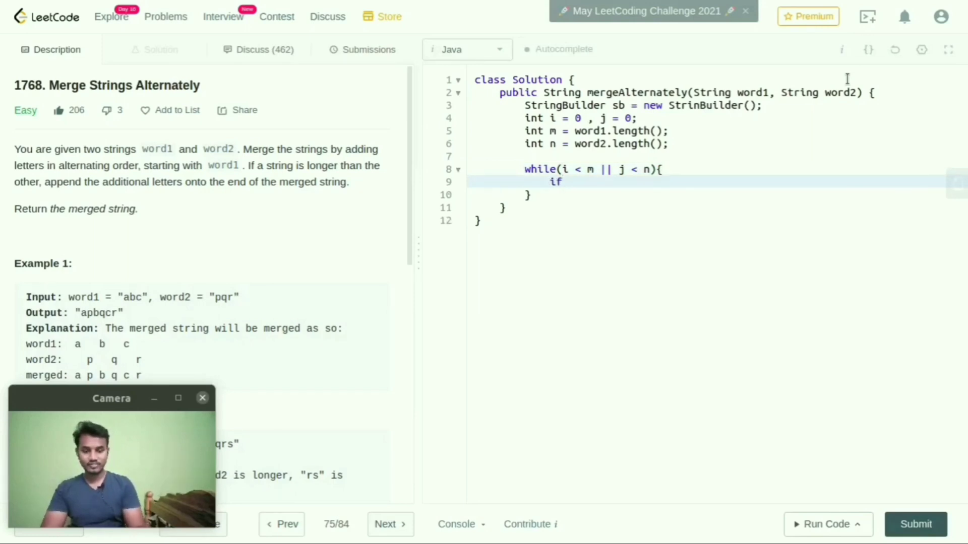
type("()")
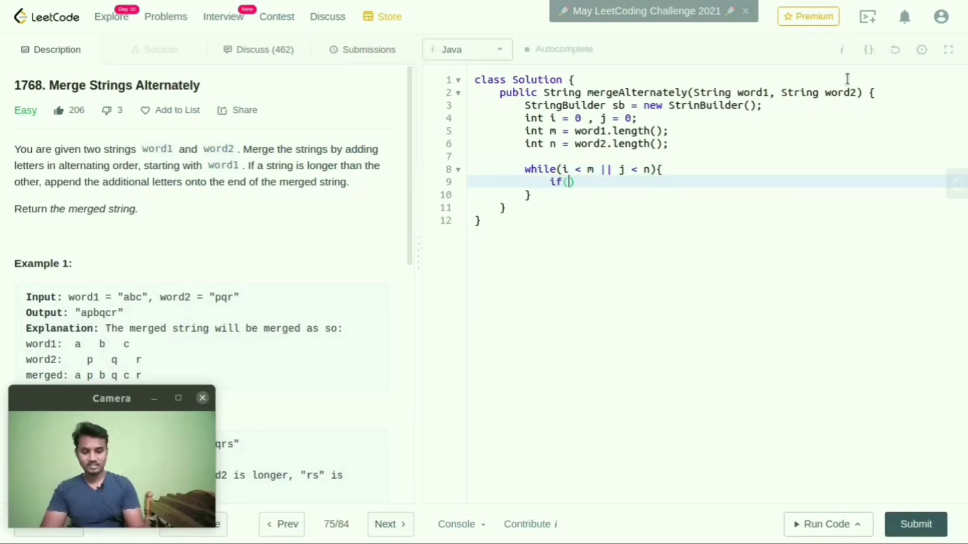
type("i <")
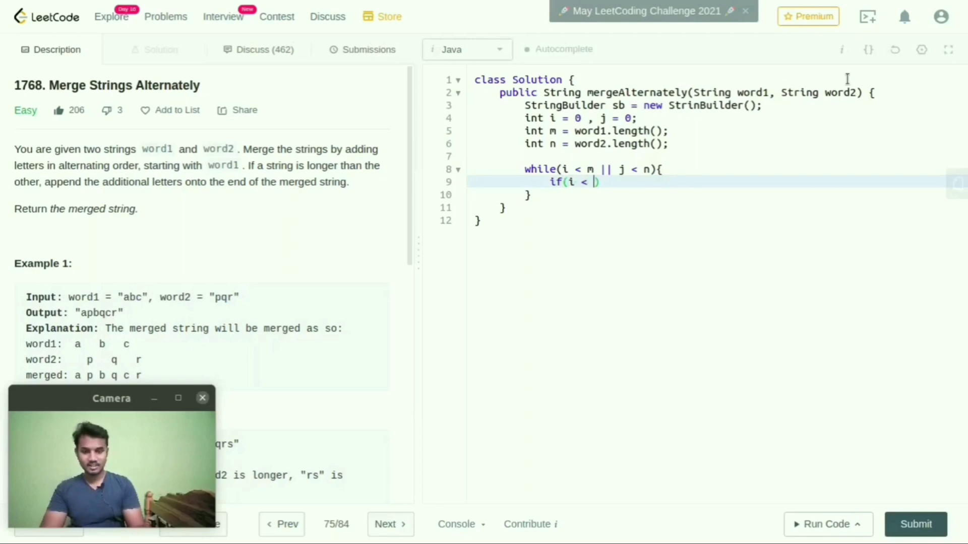
type("m)")
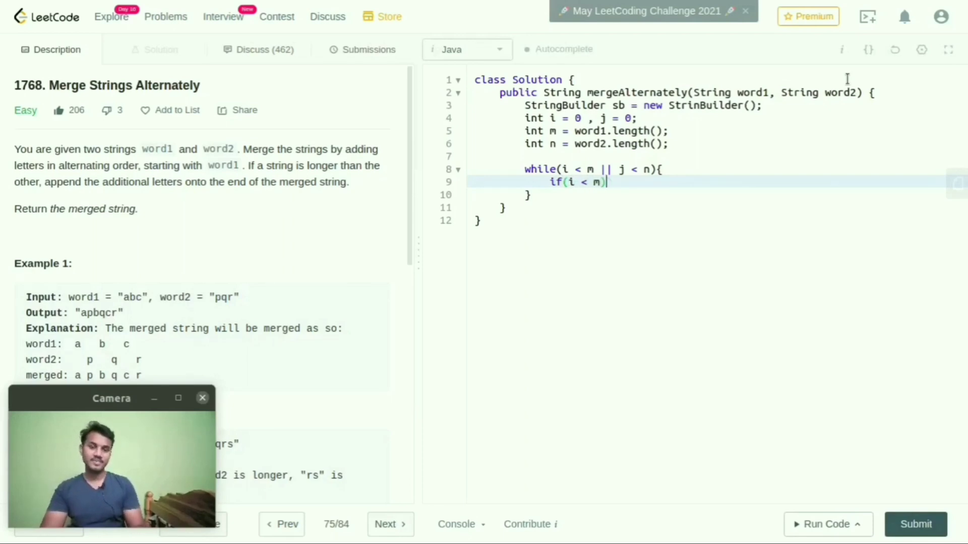
type("s")
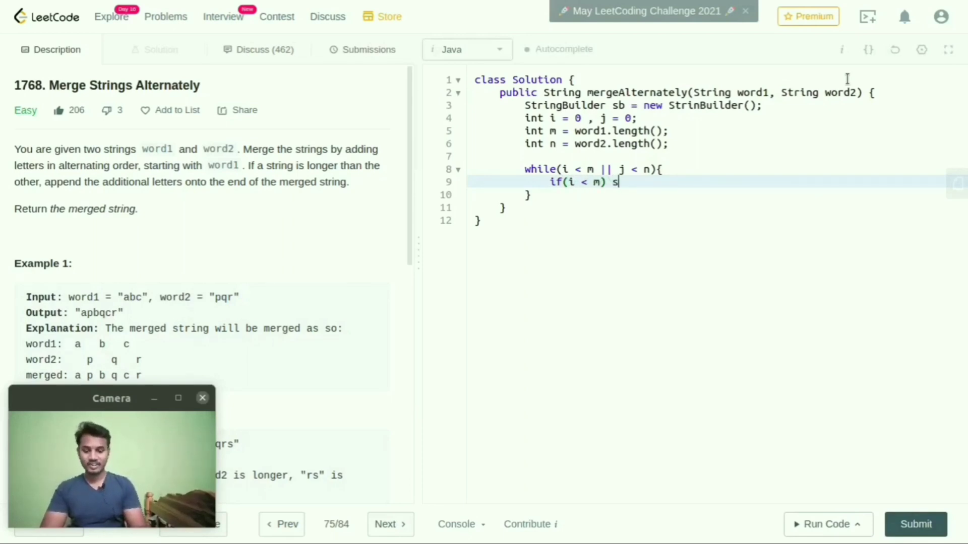
type("b.append")
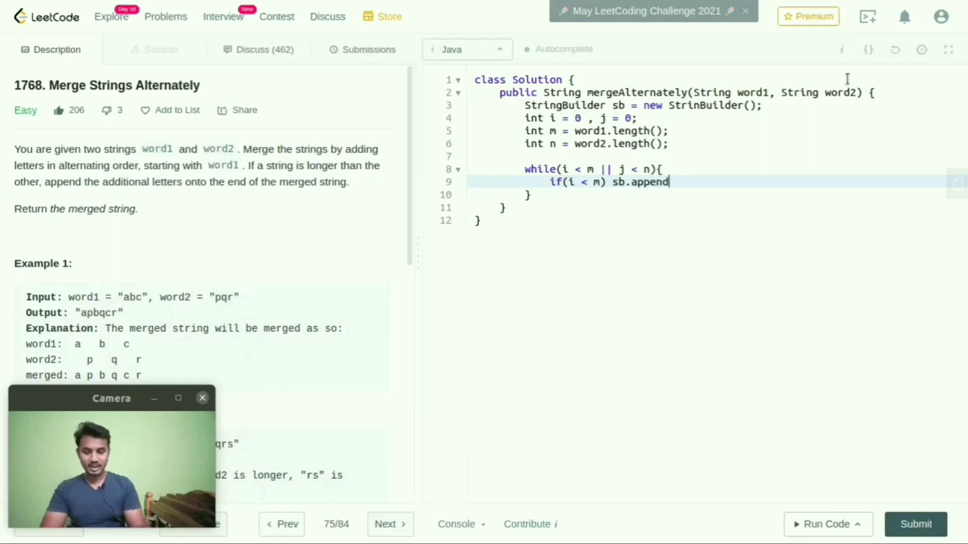
type("()")
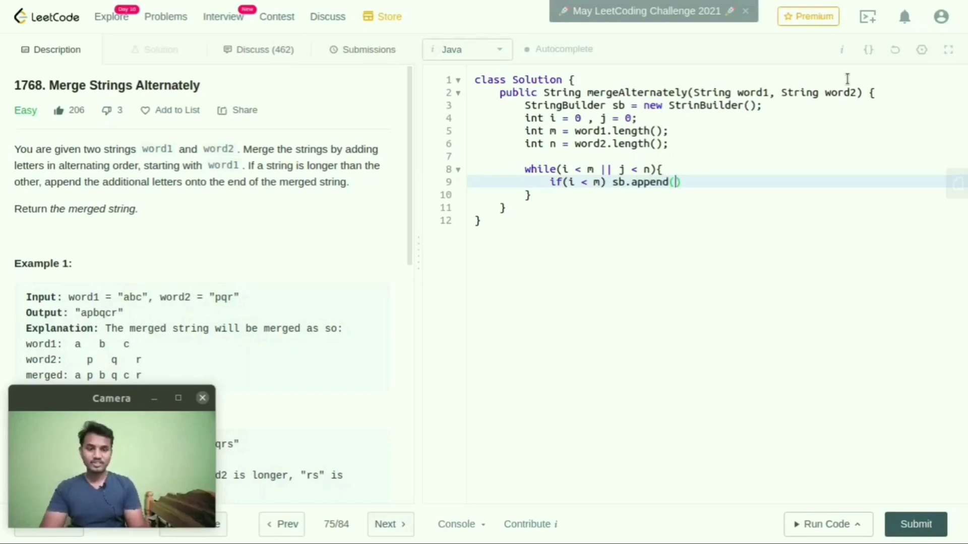
type("word1")
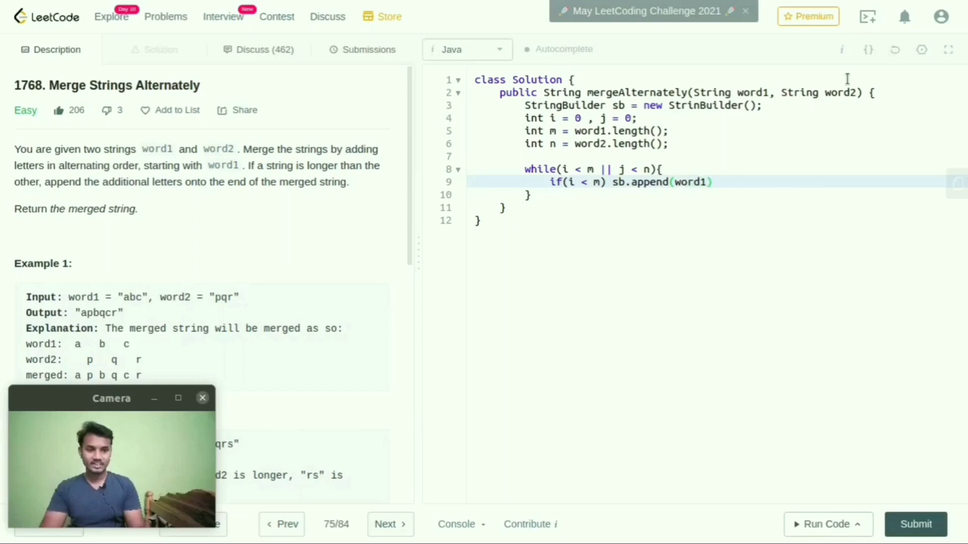
type(".charAt")
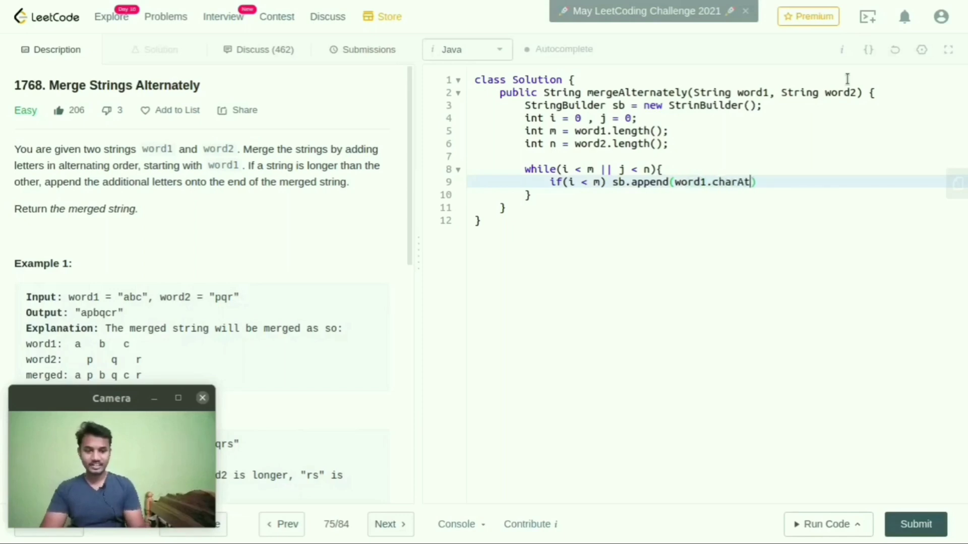
type("i++")
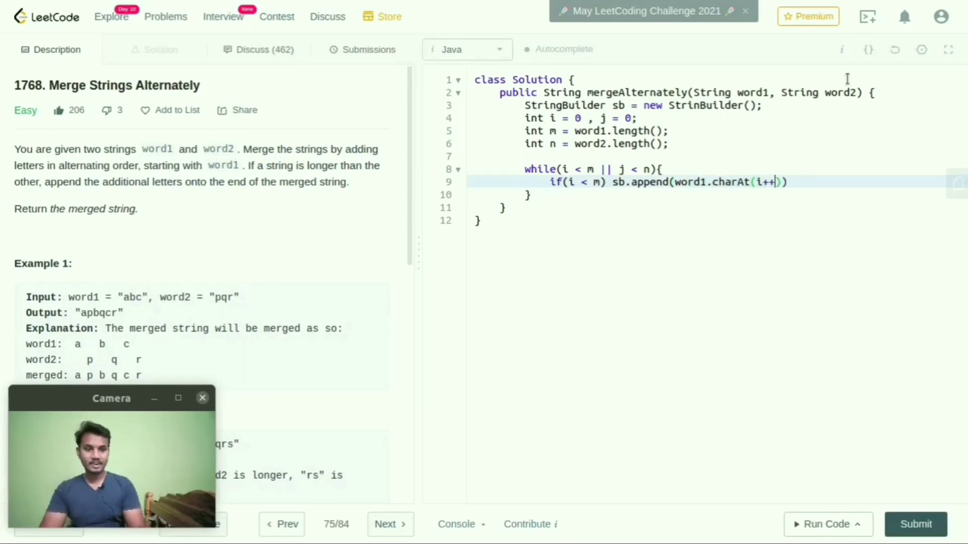
Add the word2 branch: if (j < n) sb.append(word2.charAt(j++))
key("Enter")
type("if(j ")
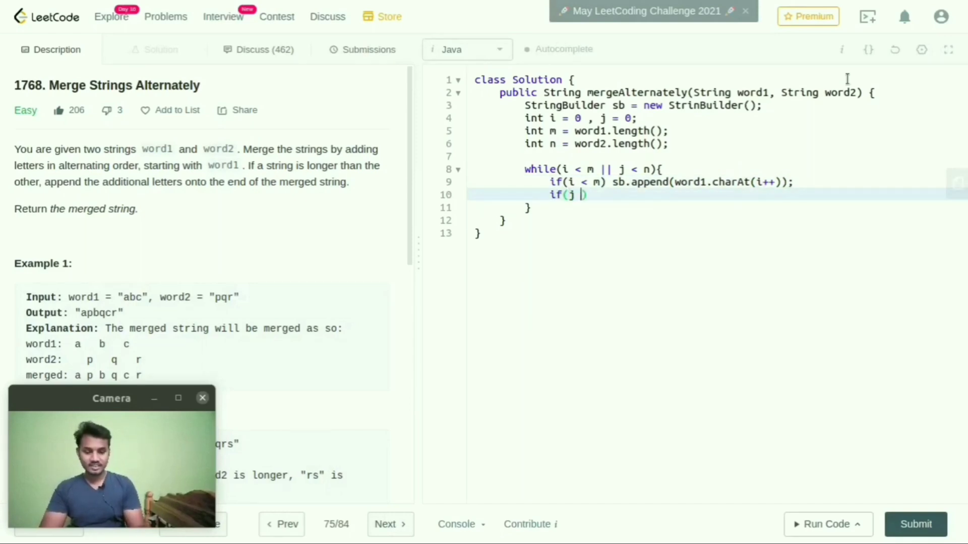
type("< n)")
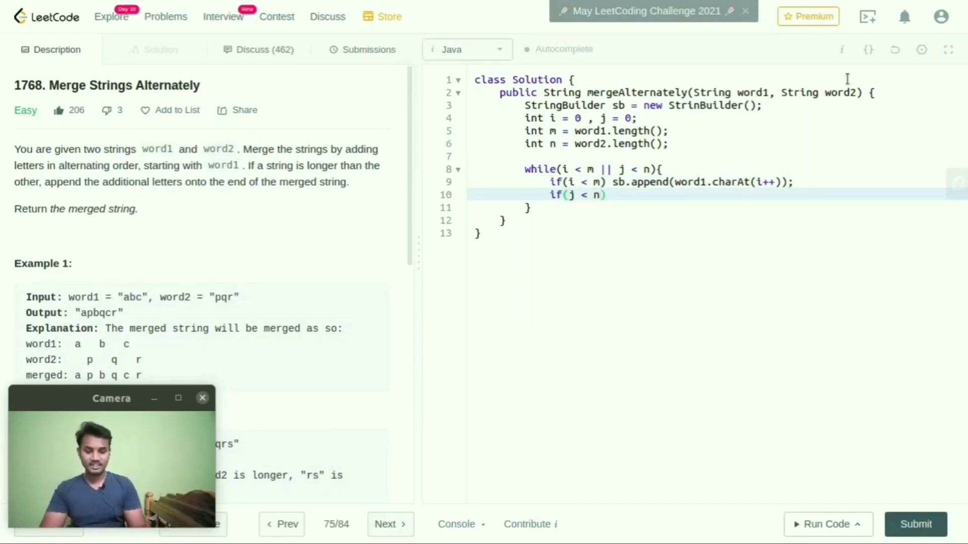
type("sb.append")
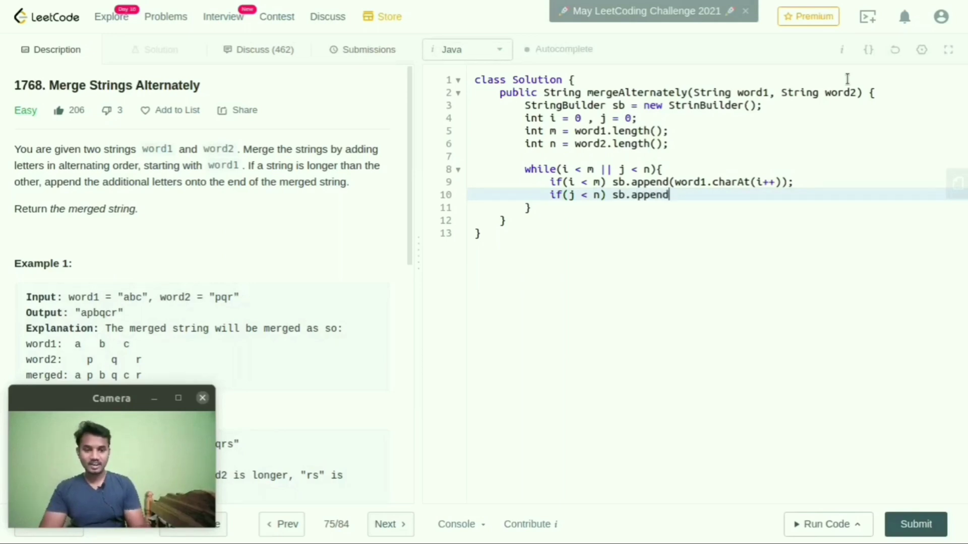
type("(word)")
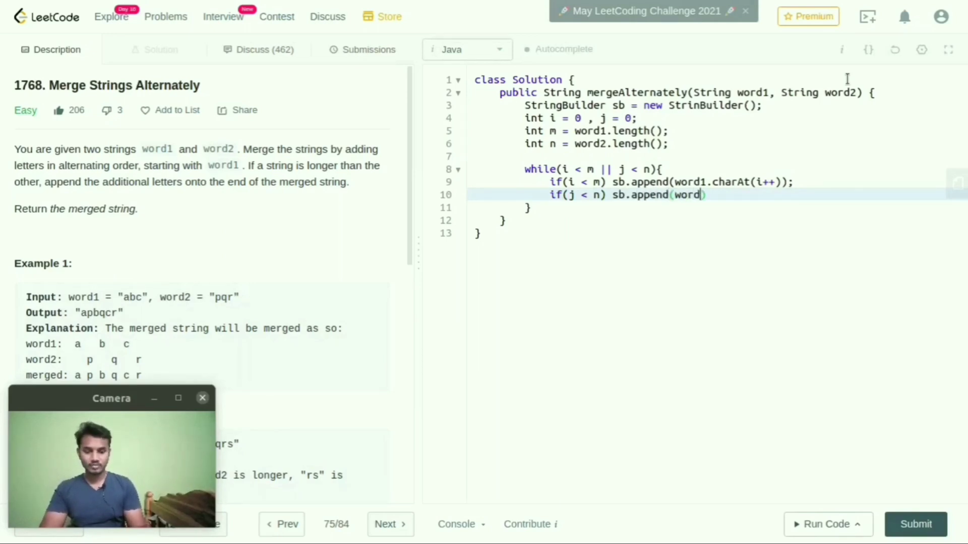
type("2.char")
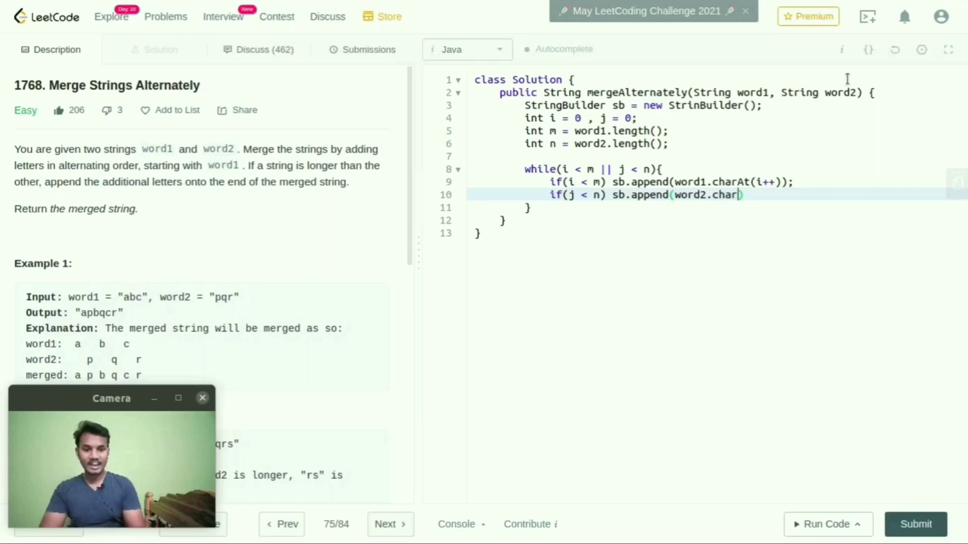
type("At(j++")
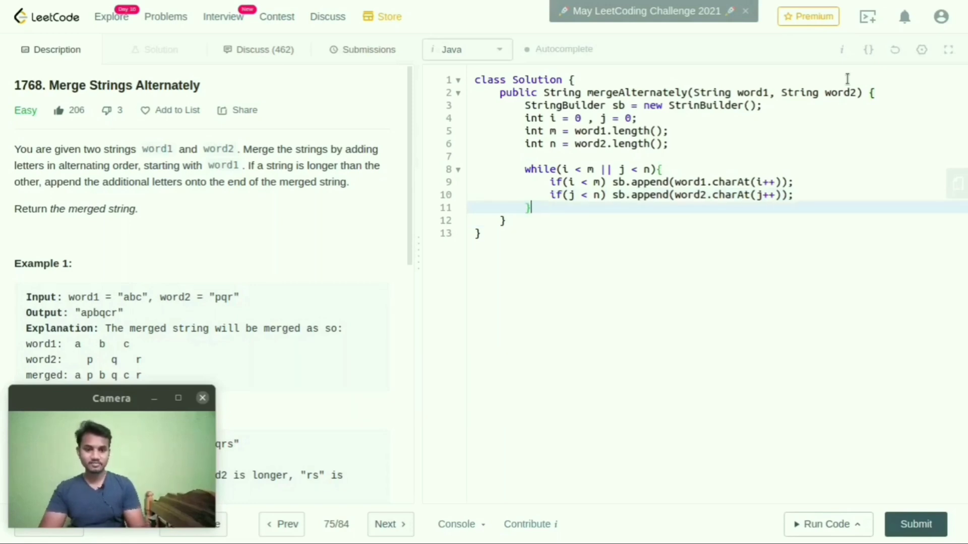
Add return sb.toString(); after the loop
key("enter")
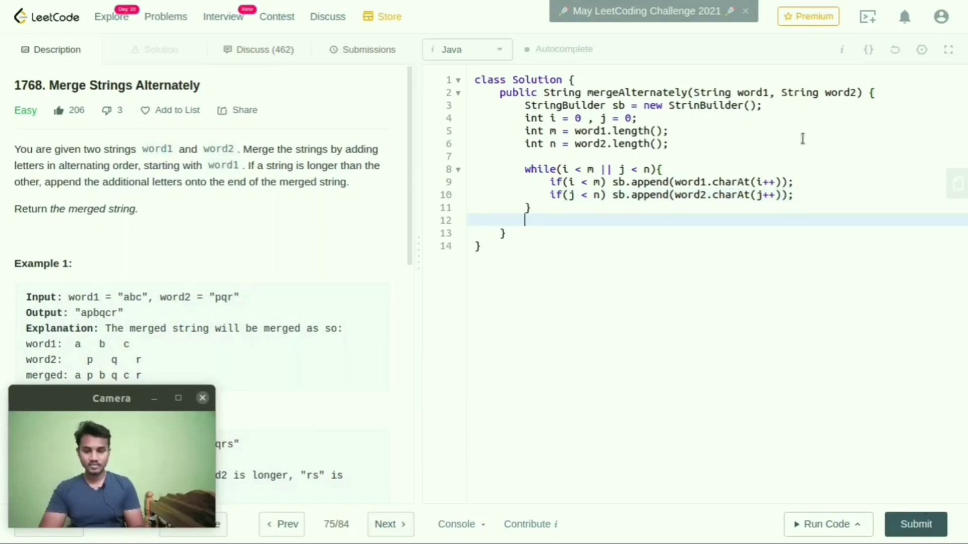
type("return s")
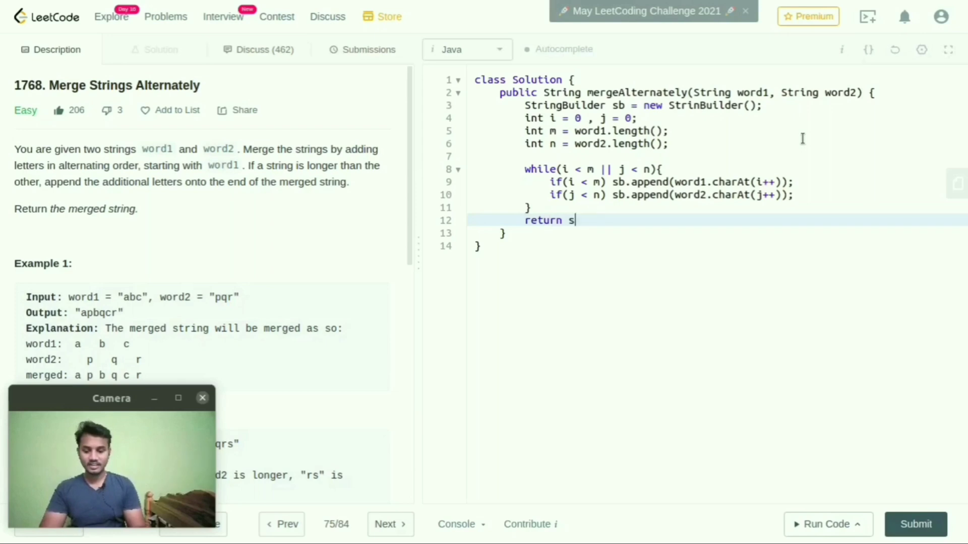
type("b.to")
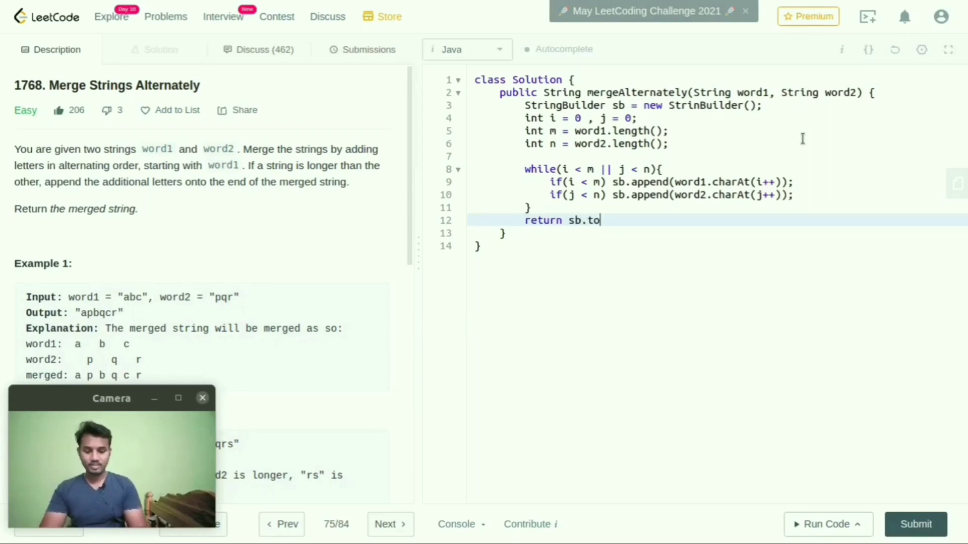
type("String")
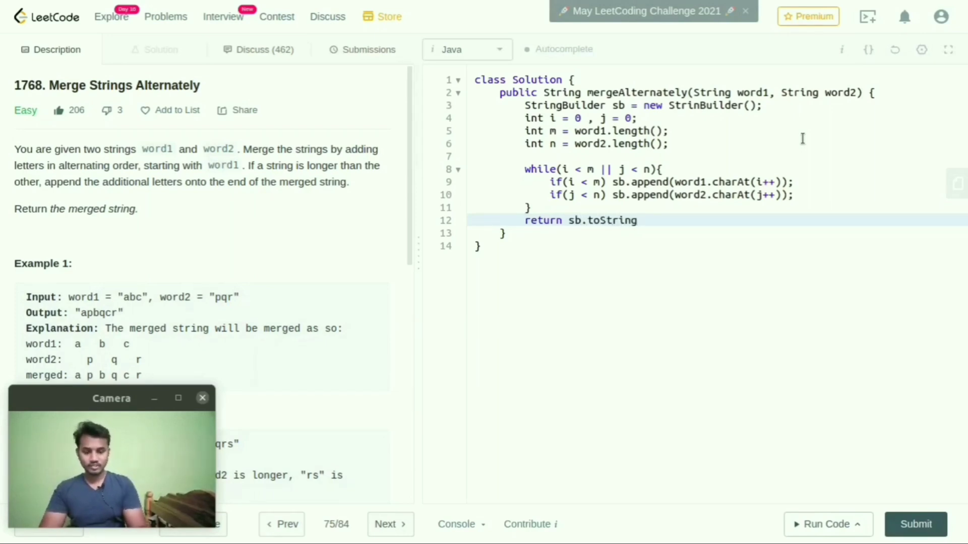
type("();")
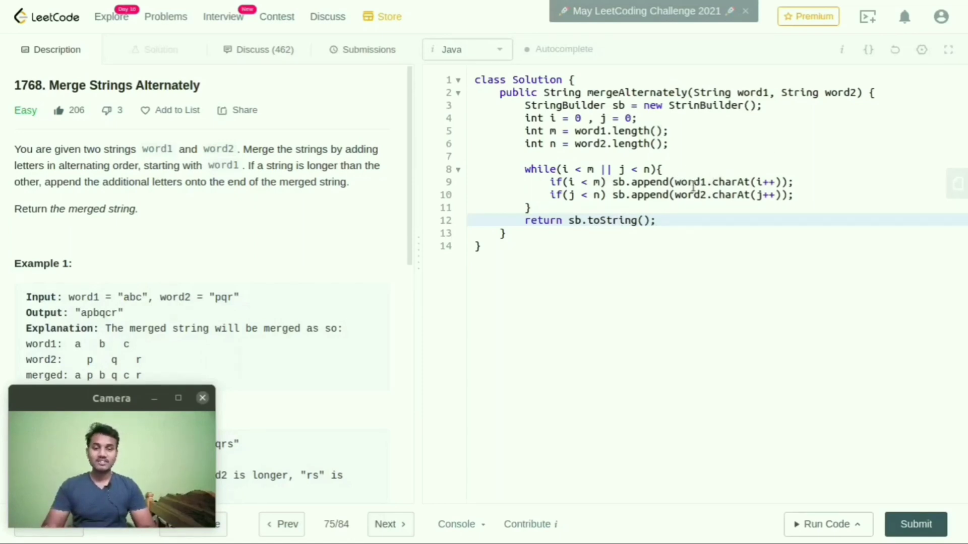
left_click(656, 220)
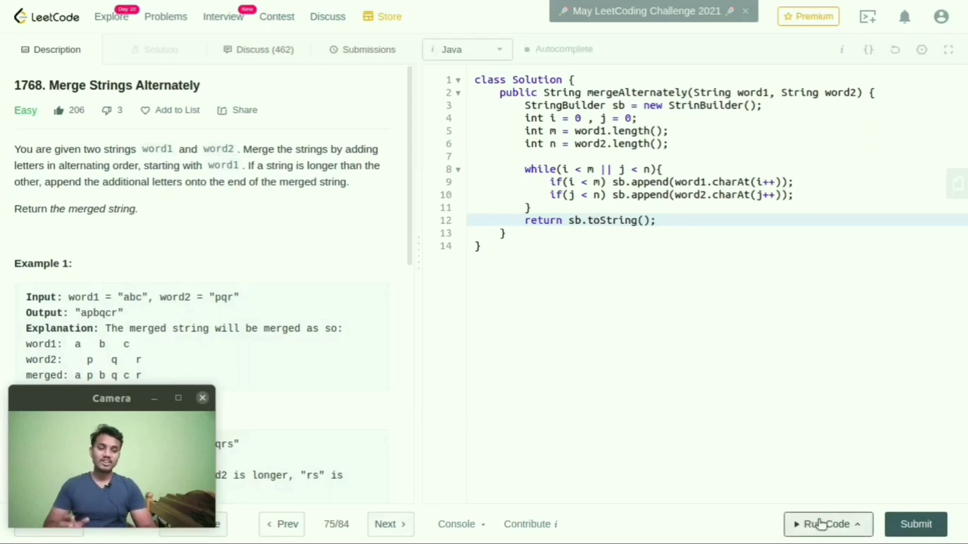
Run the code and fix the misspelled StrinBuilder on line 3
left_click(827, 525)
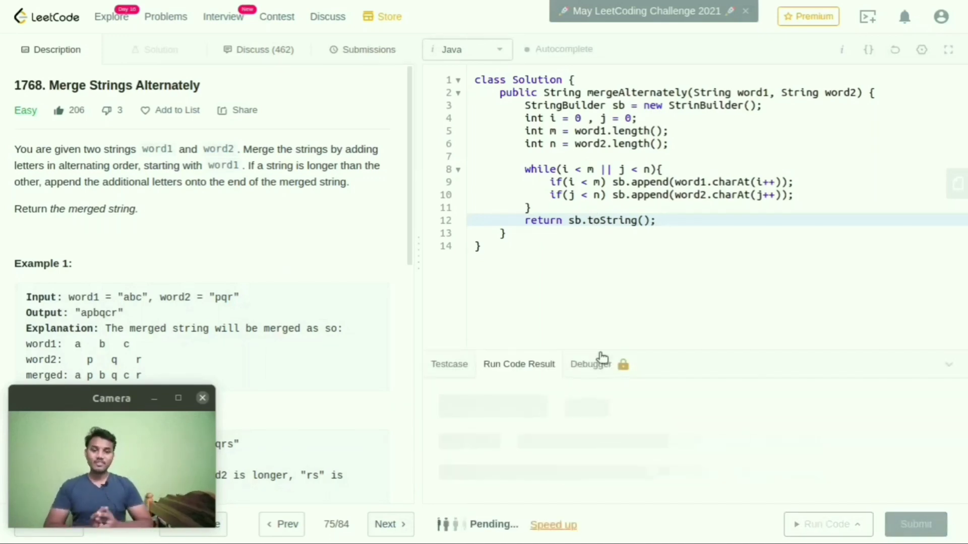
left_click(827, 525)
type("g")
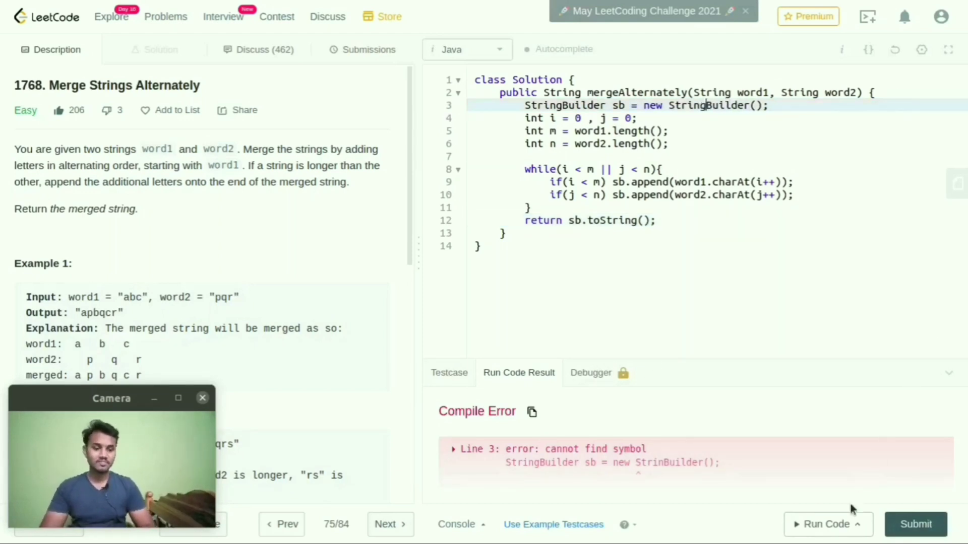
Rerun the fixed code, submit it for judging, and return to the Description tab
left_click(826, 524)
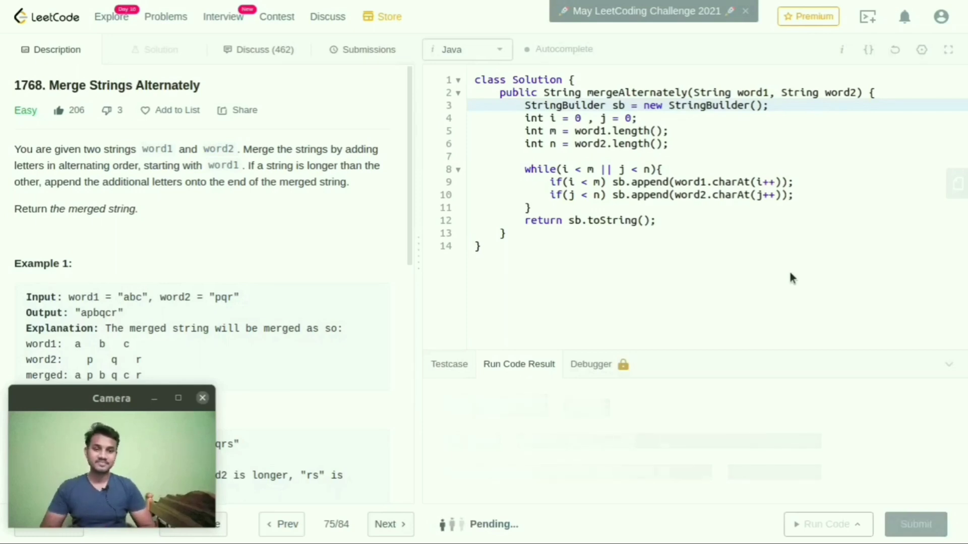
left_click(827, 524)
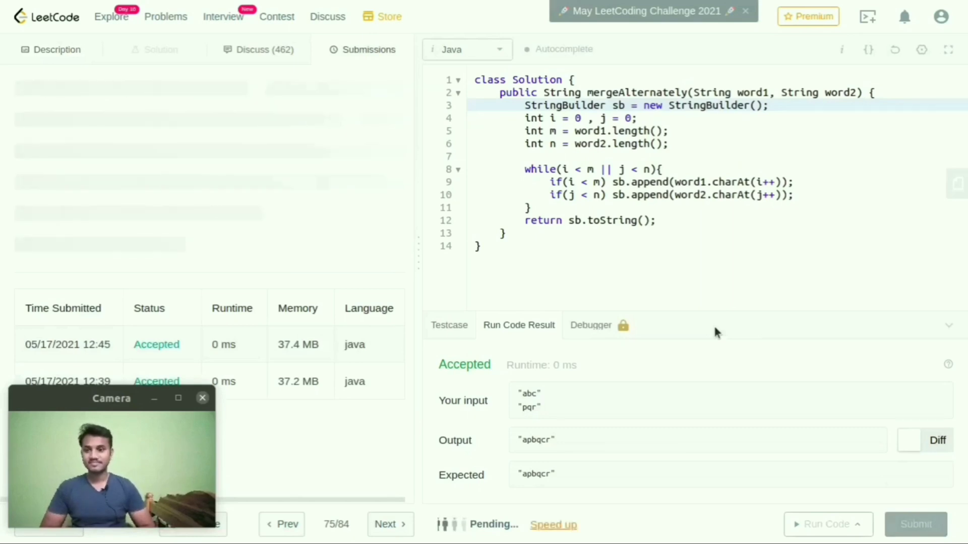
left_click(56, 49)
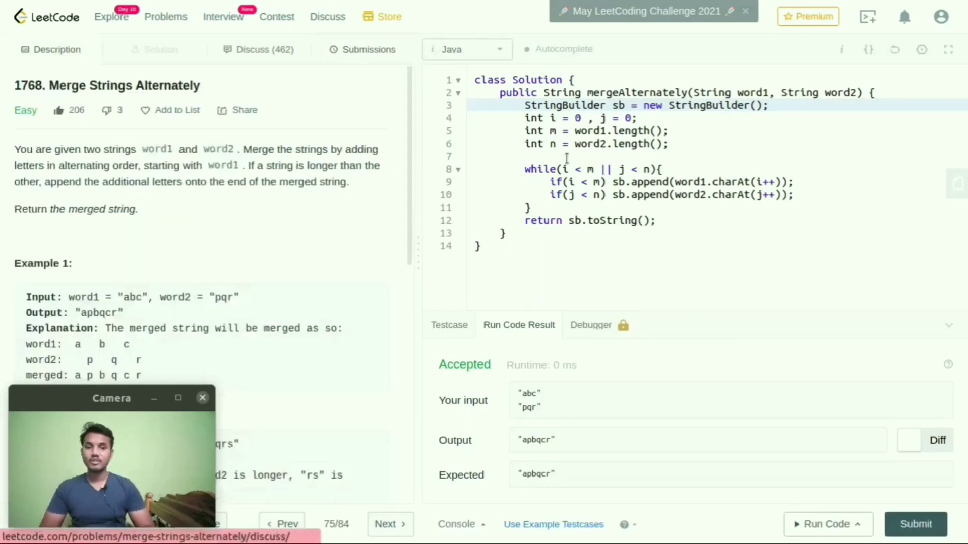